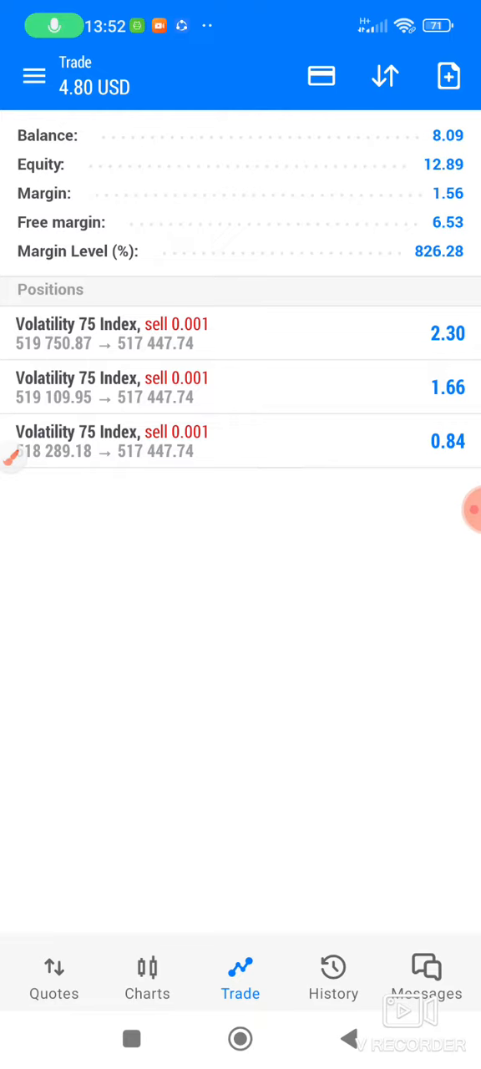
Step: Show the Volatility 75 Index M30 chart with the three sell entry lines
left_click(147, 972)
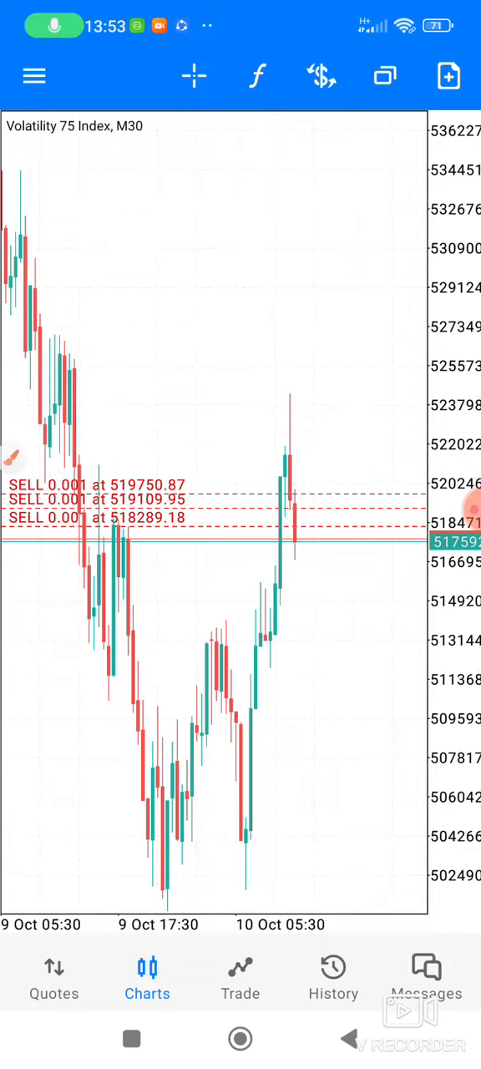
Step: Return to the trade list and bring up actions for the first sell position
left_click(240, 972)
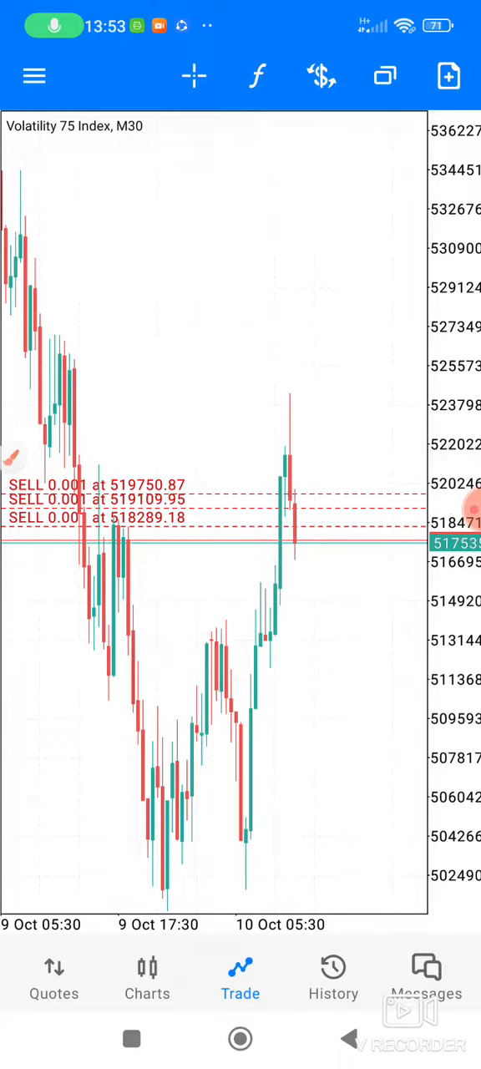
left_click(241, 972)
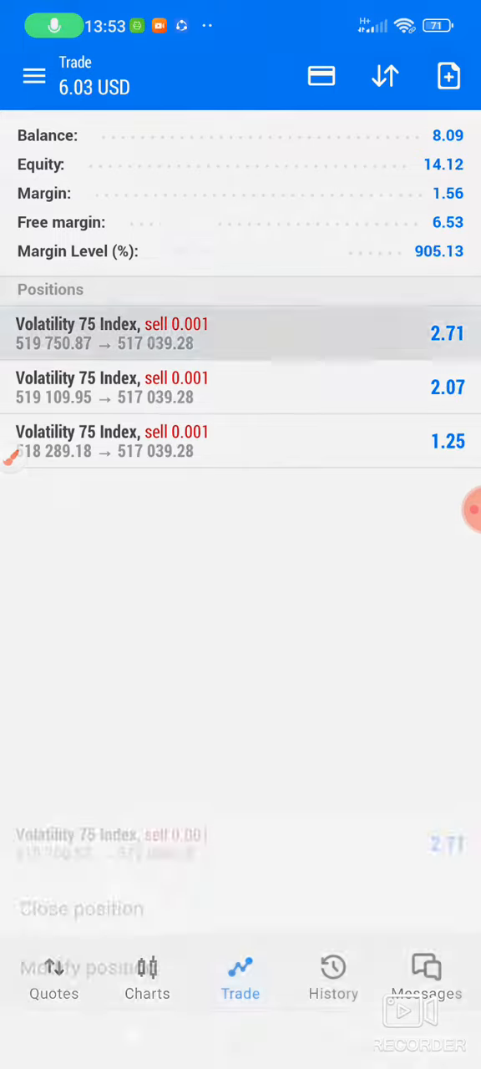
Step: Close the first and second sell positions, then the last one with its 0.97 profit
left_click(80, 909)
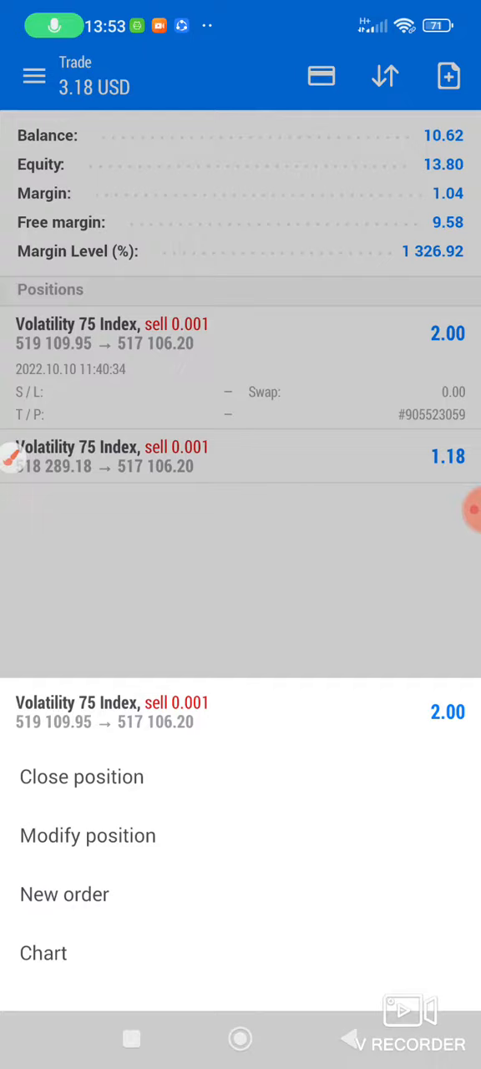
left_click(80, 775)
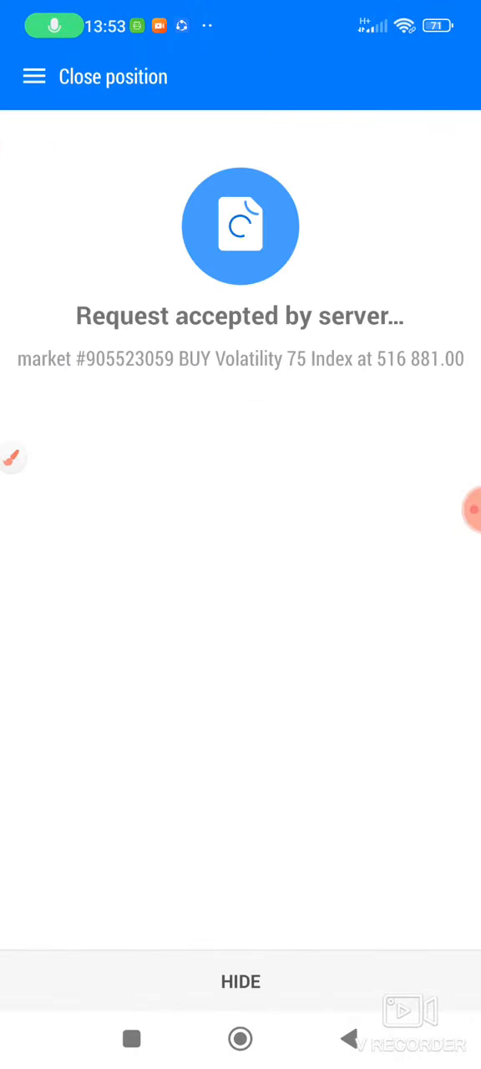
left_click(241, 983)
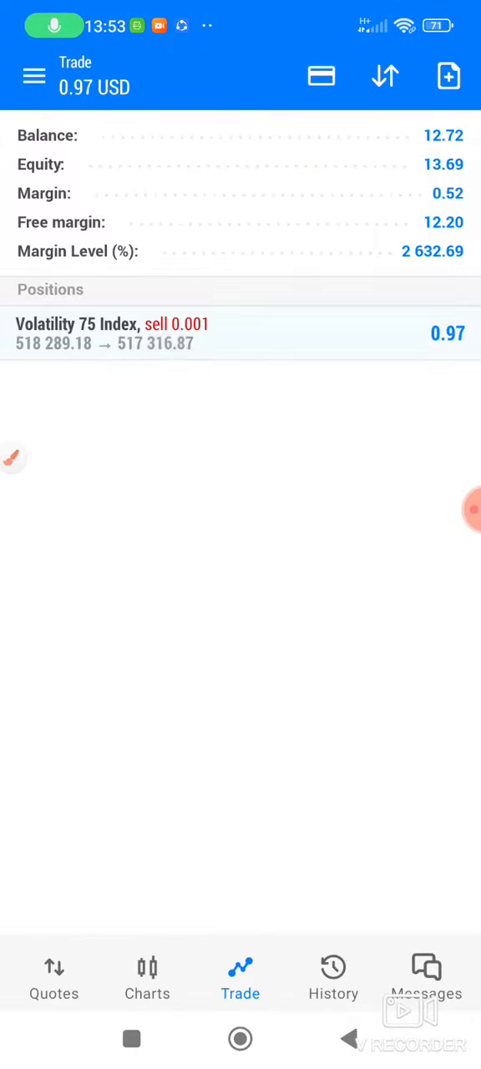
left_click(241, 334)
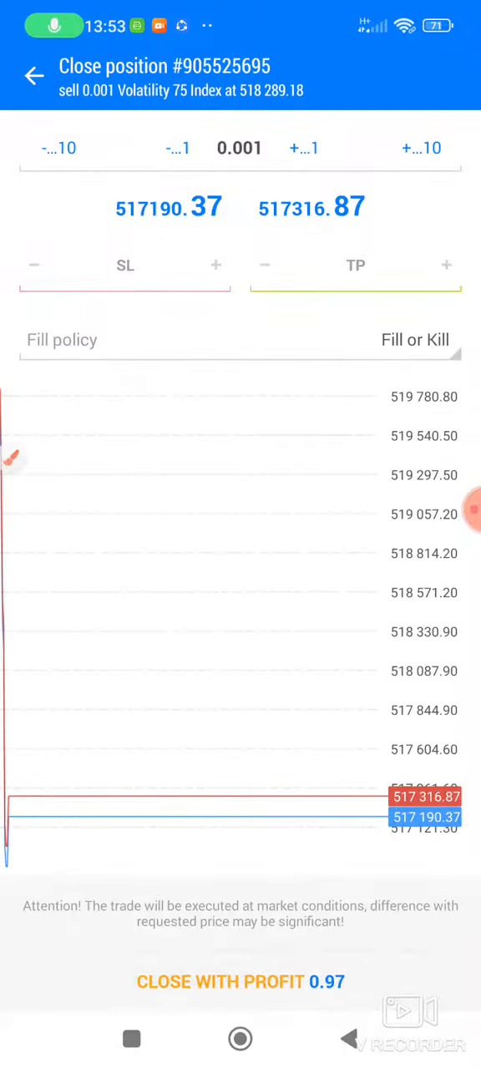
left_click(241, 982)
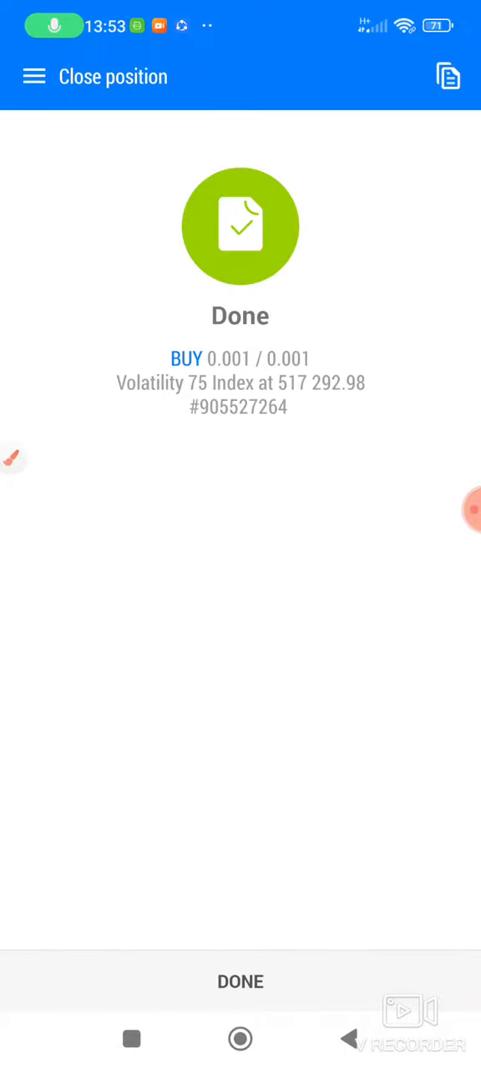
Step: Finish and land on the account summary showing 13.72 balance and equity, no positions
left_click(240, 983)
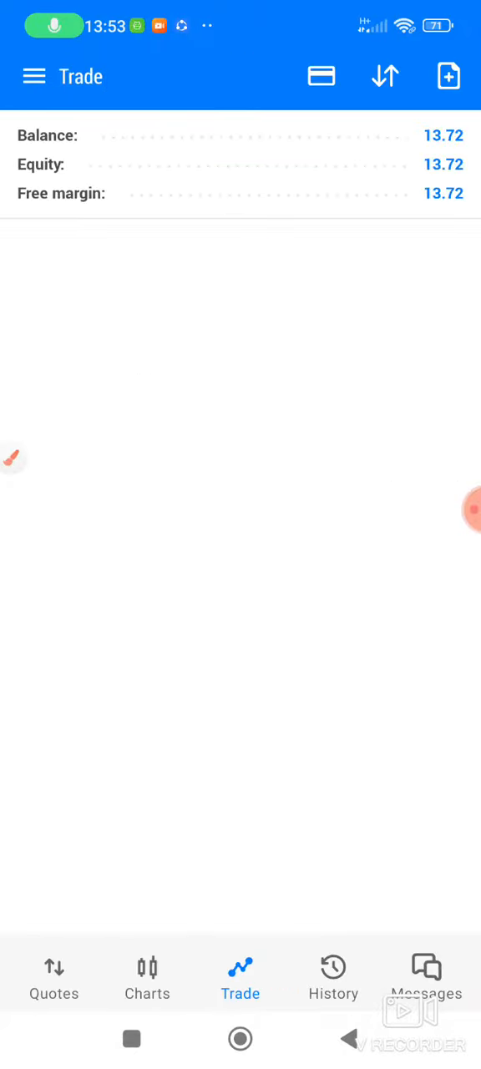
left_click(147, 977)
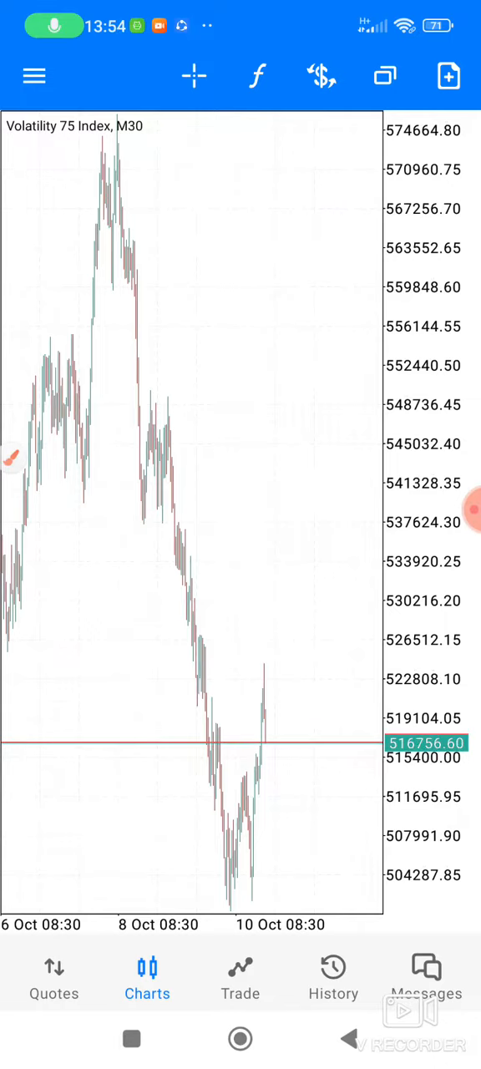
left_click(240, 973)
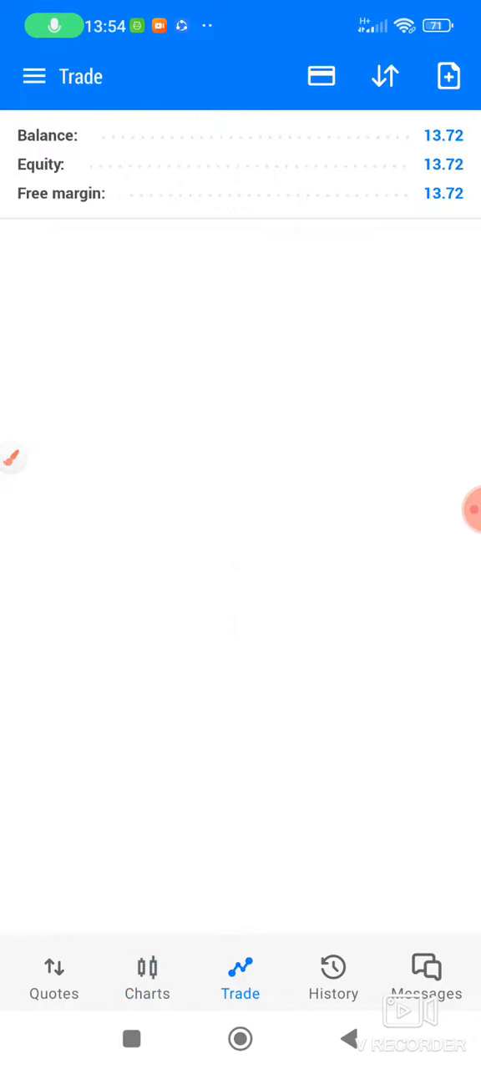